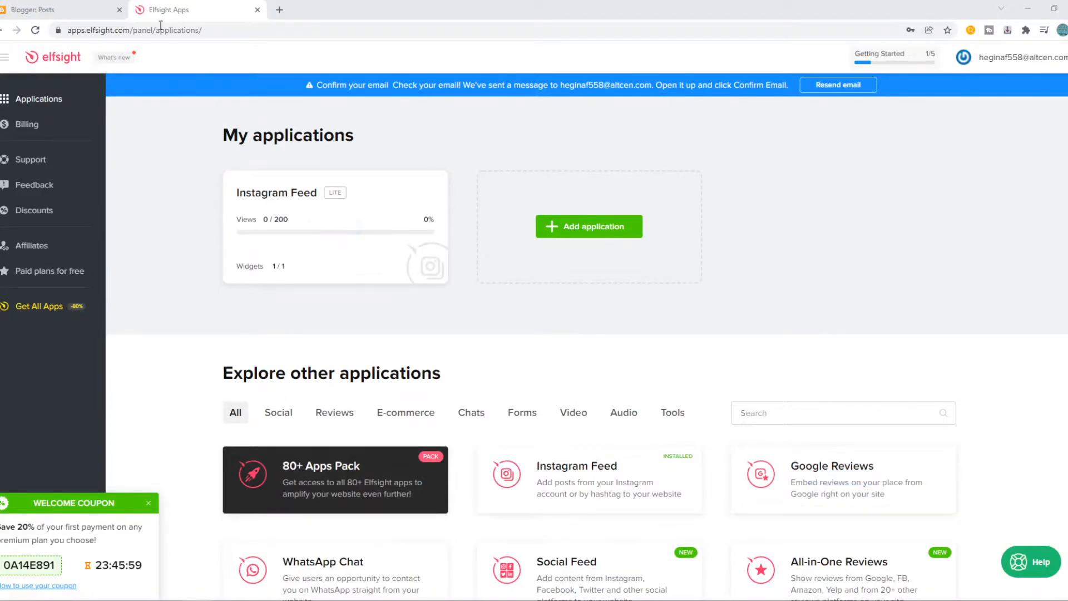
Switch from the Elfsight dashboard to the Blogger posts page.
{"action": "left_click", "coordinate": [61, 10]}
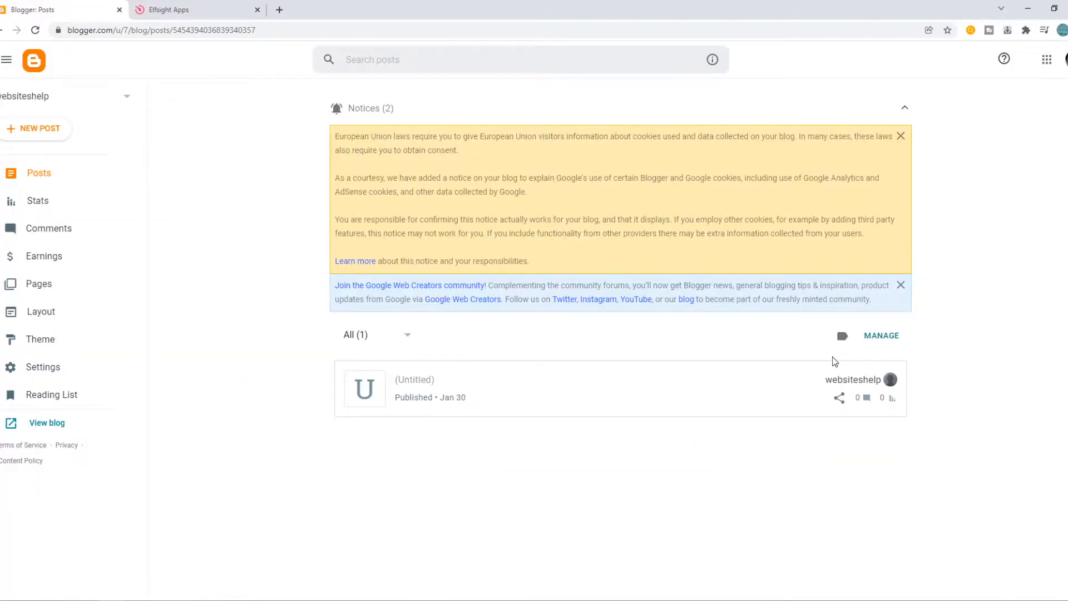
{"action": "mouse_move", "coordinate": [641, 303]}
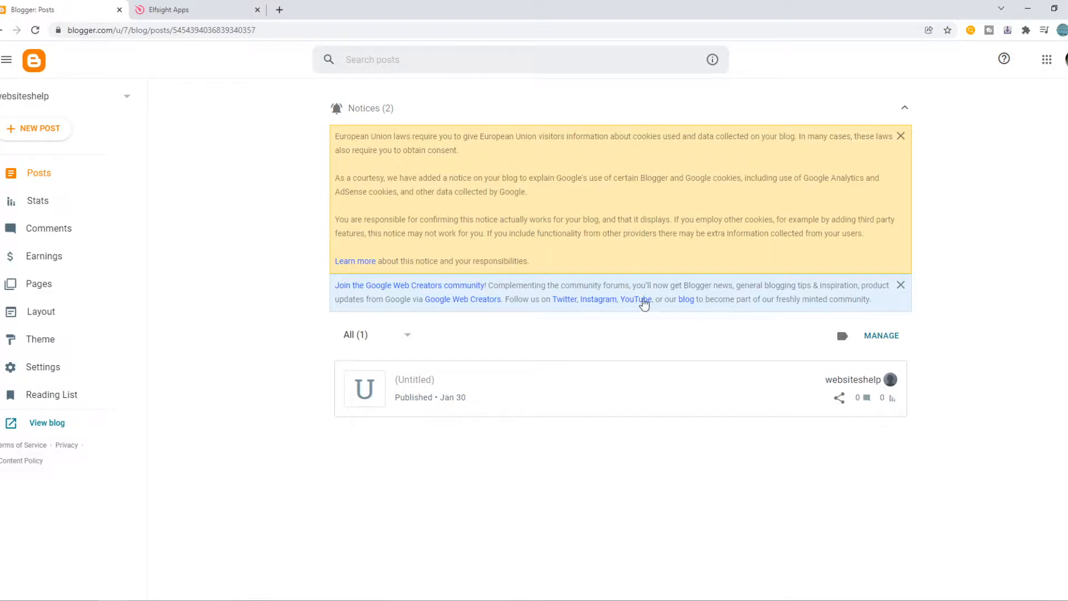
{"action": "mouse_move", "coordinate": [244, 44]}
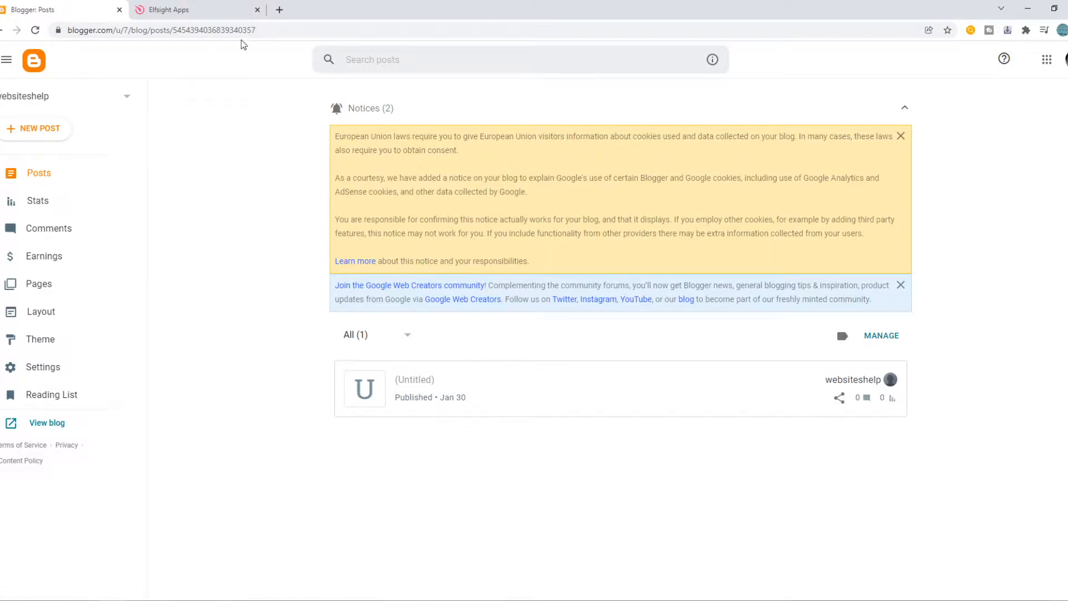
Search Elfsight apps for 'paypal', view the PayPal Button app, then return to Applications.
{"action": "left_click", "coordinate": [198, 10]}
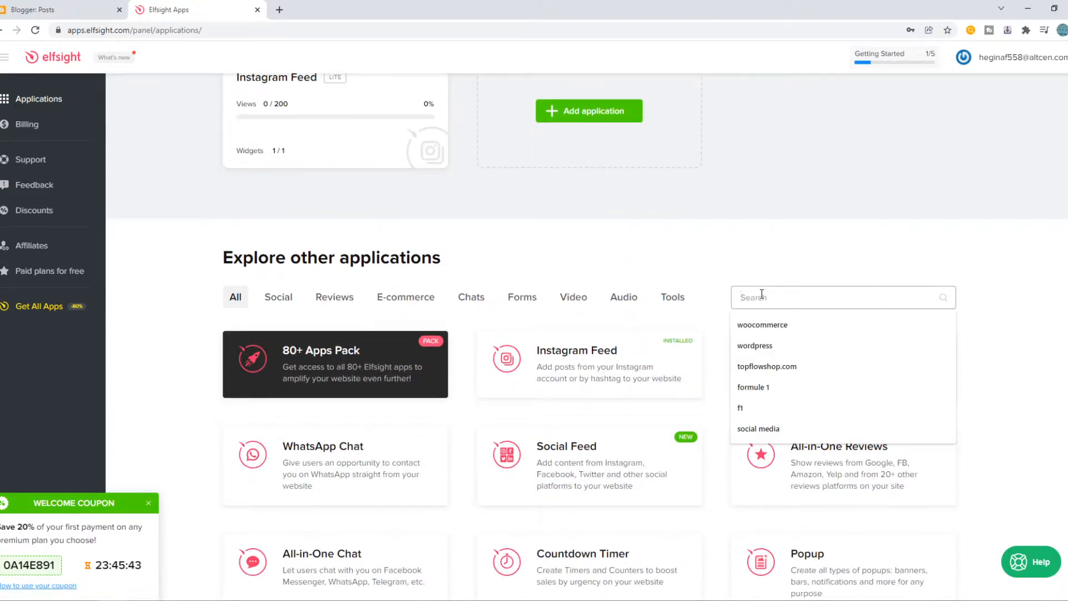
{"action": "type", "text": "paypal"}
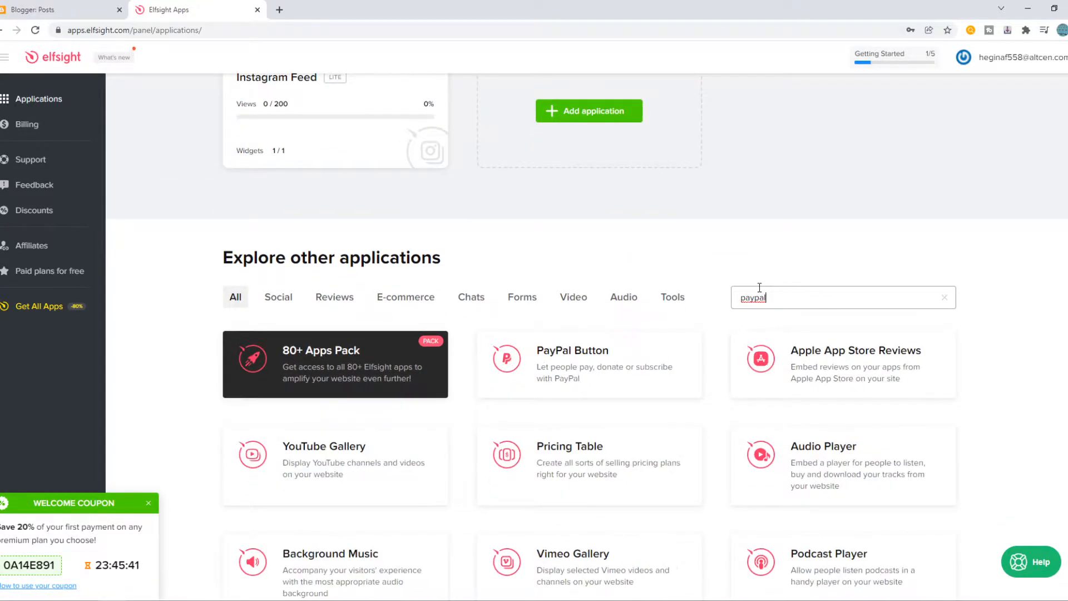
{"action": "left_click", "coordinate": [587, 357]}
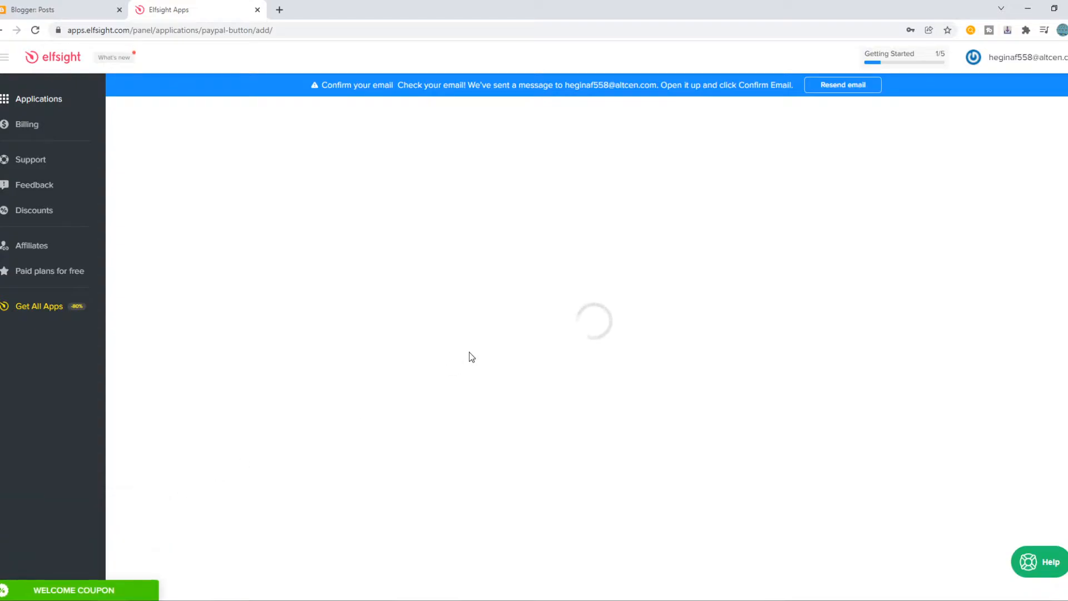
{"action": "mouse_move", "coordinate": [639, 158]}
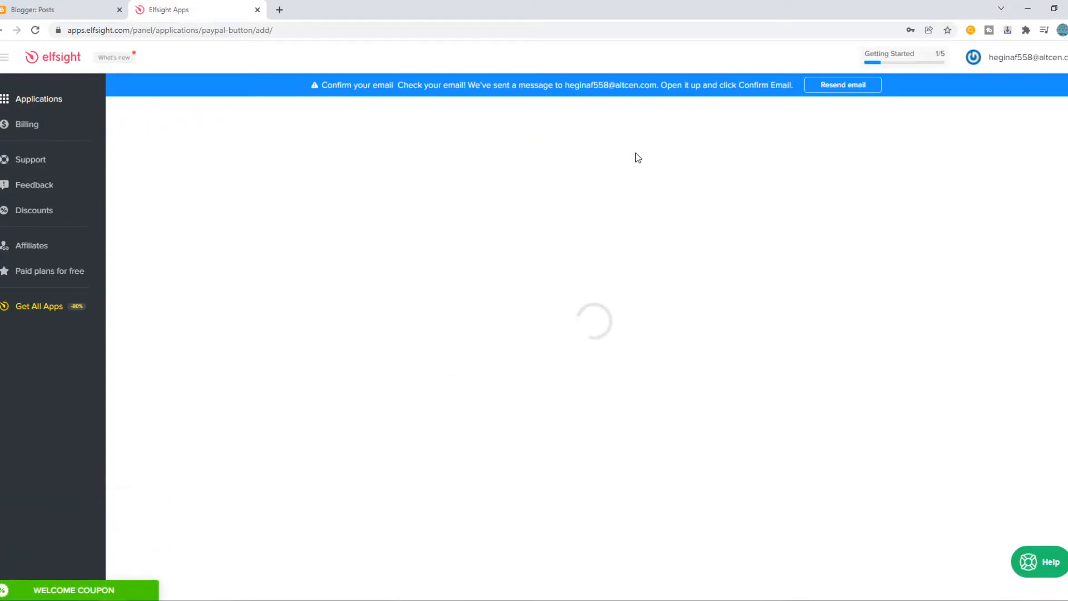
{"action": "left_click", "coordinate": [38, 99]}
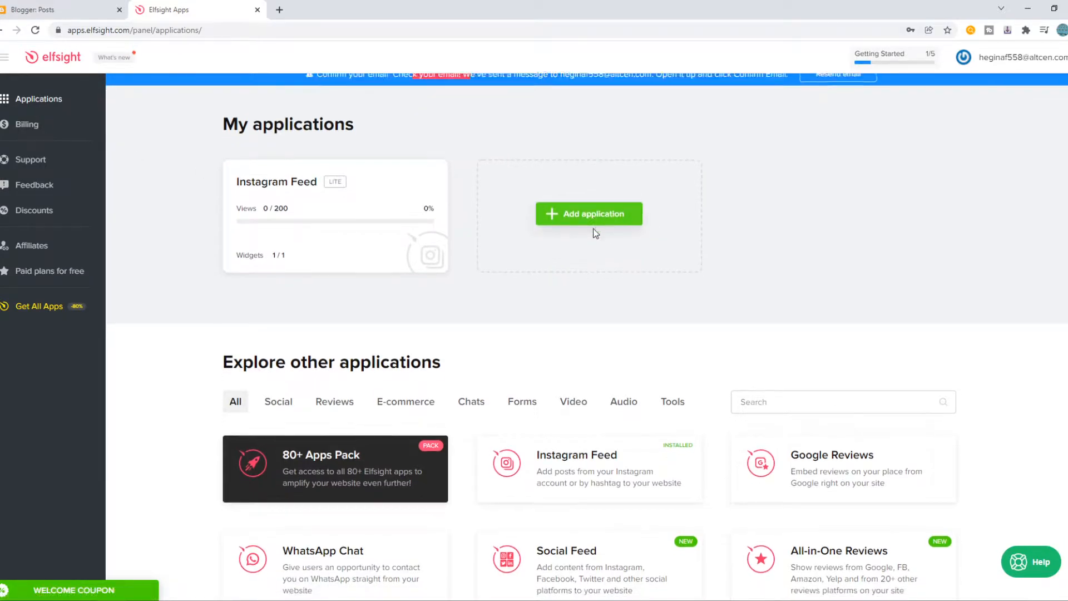
Create a PayPal Button widget and preview its Subscription and Donation templates.
{"action": "type", "text": "p"}
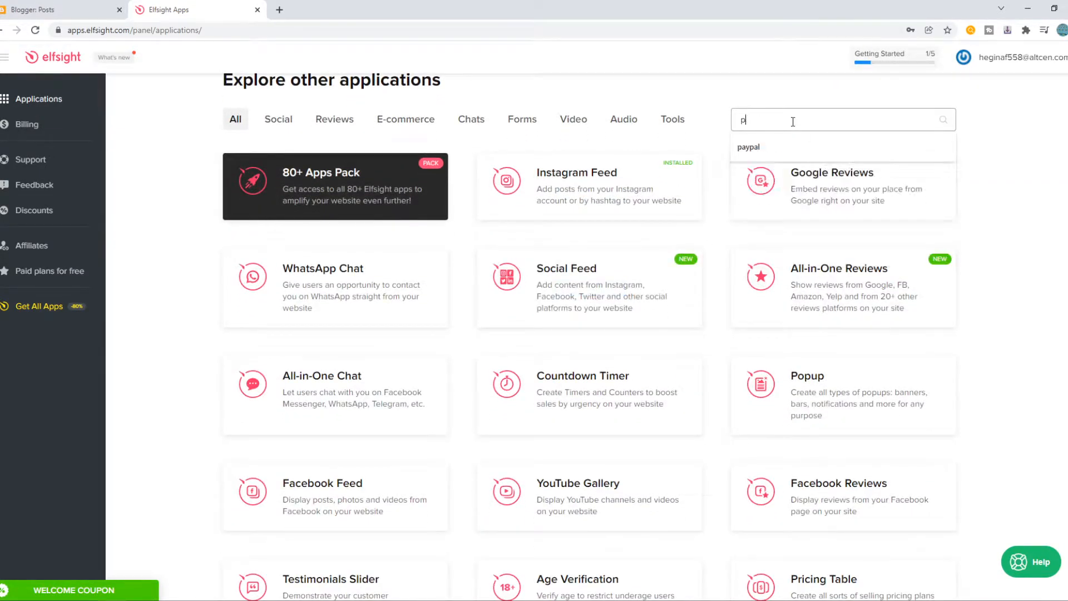
{"action": "left_click", "coordinate": [747, 147]}
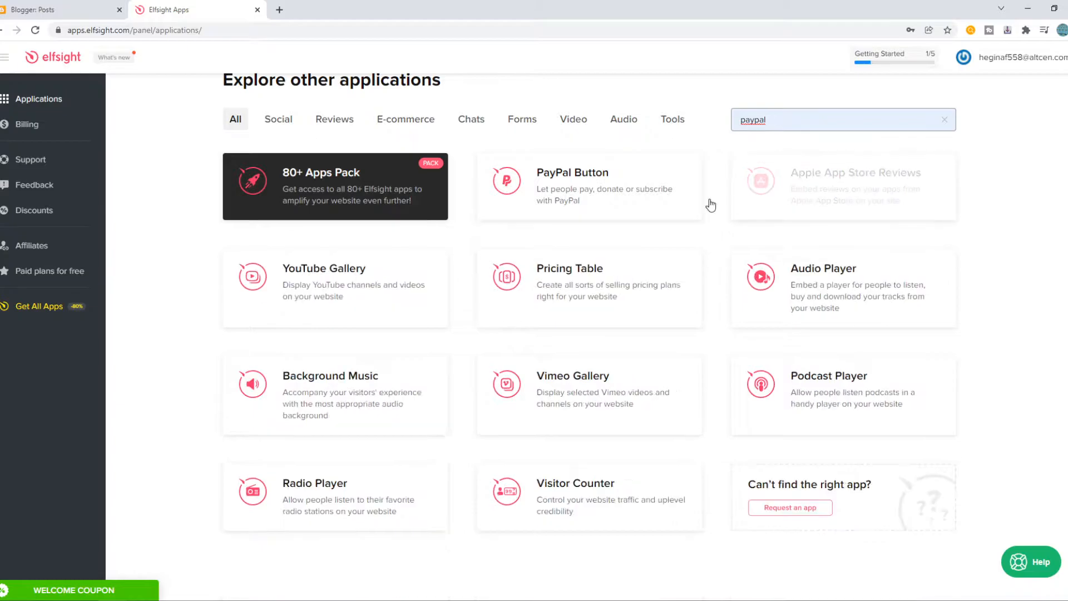
{"action": "left_click", "coordinate": [590, 184]}
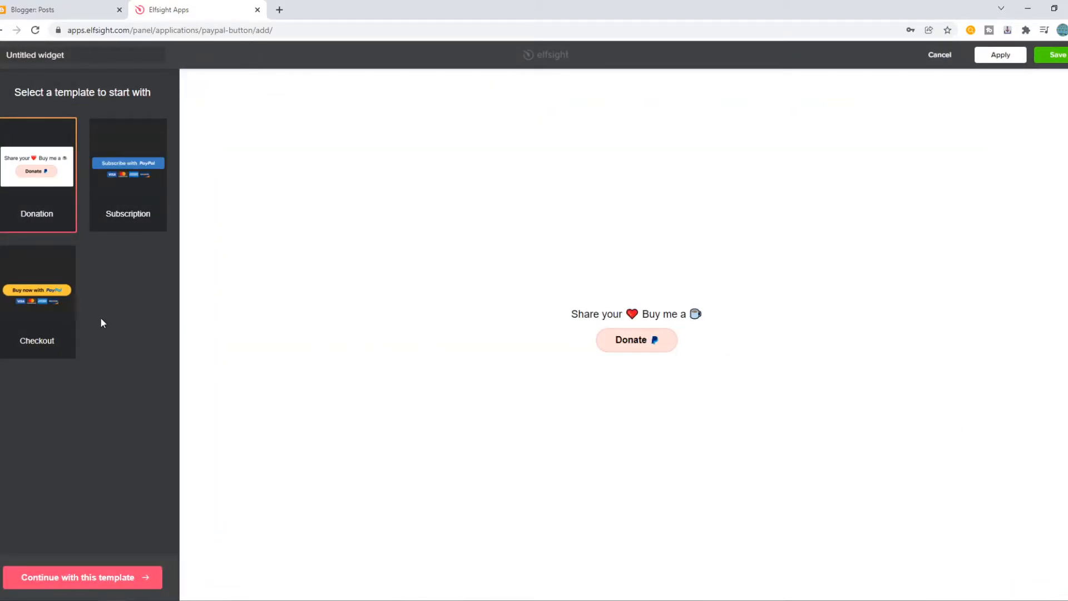
{"action": "left_click", "coordinate": [126, 174]}
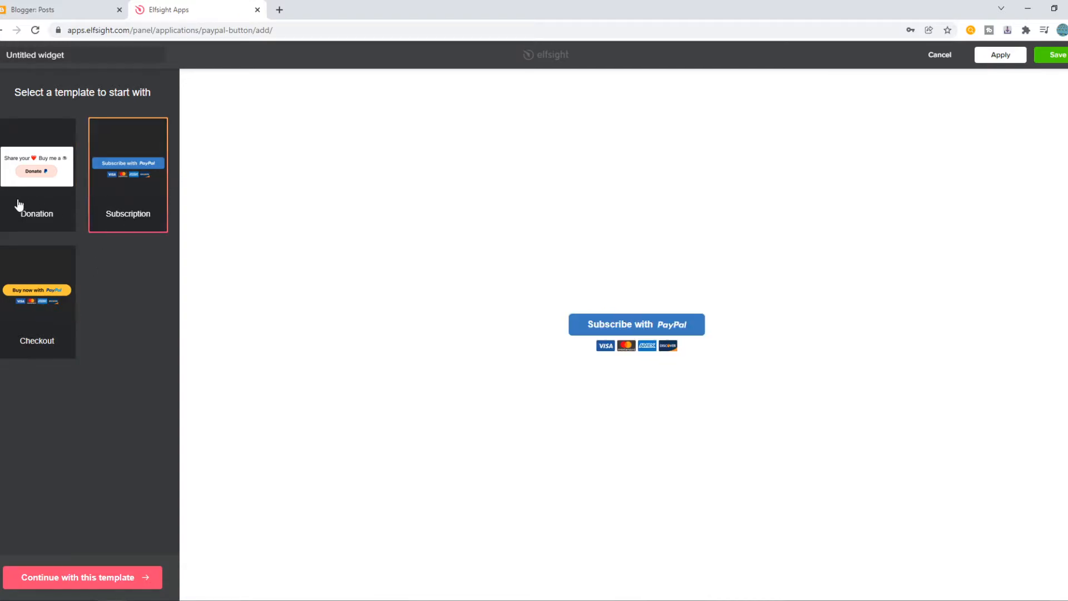
{"action": "left_click", "coordinate": [35, 170]}
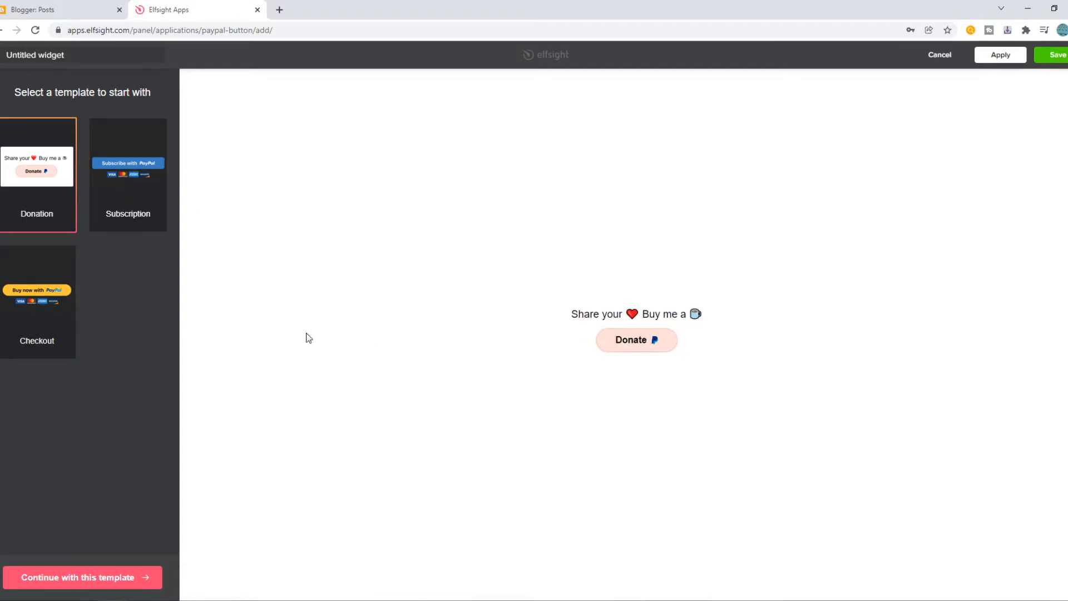
Start from the Checkout template, review seller email and button settings, and save the widget.
{"action": "left_click", "coordinate": [81, 577]}
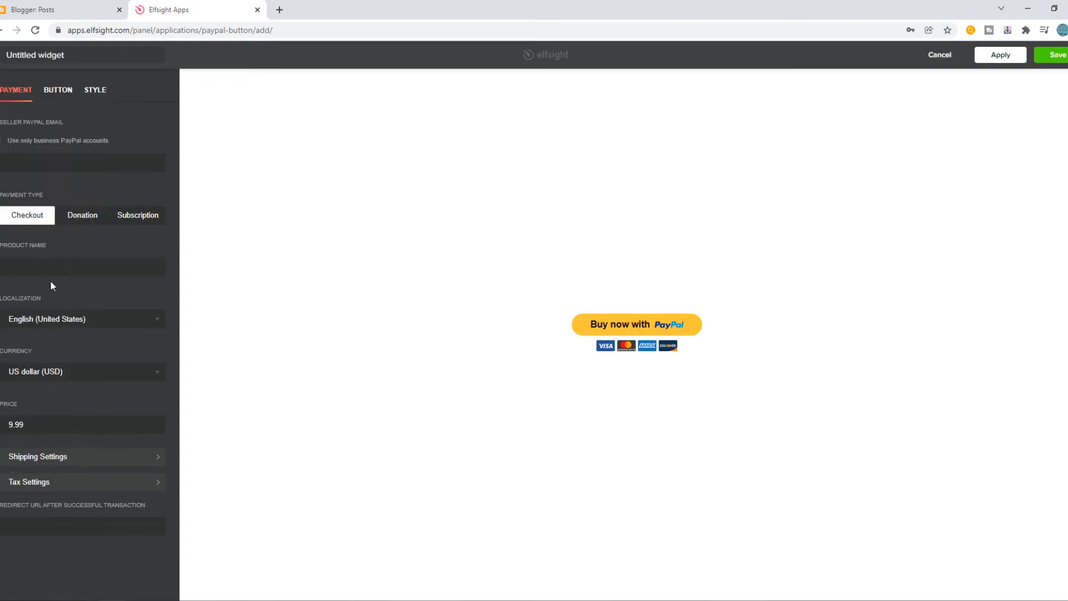
{"action": "mouse_move", "coordinate": [42, 190]}
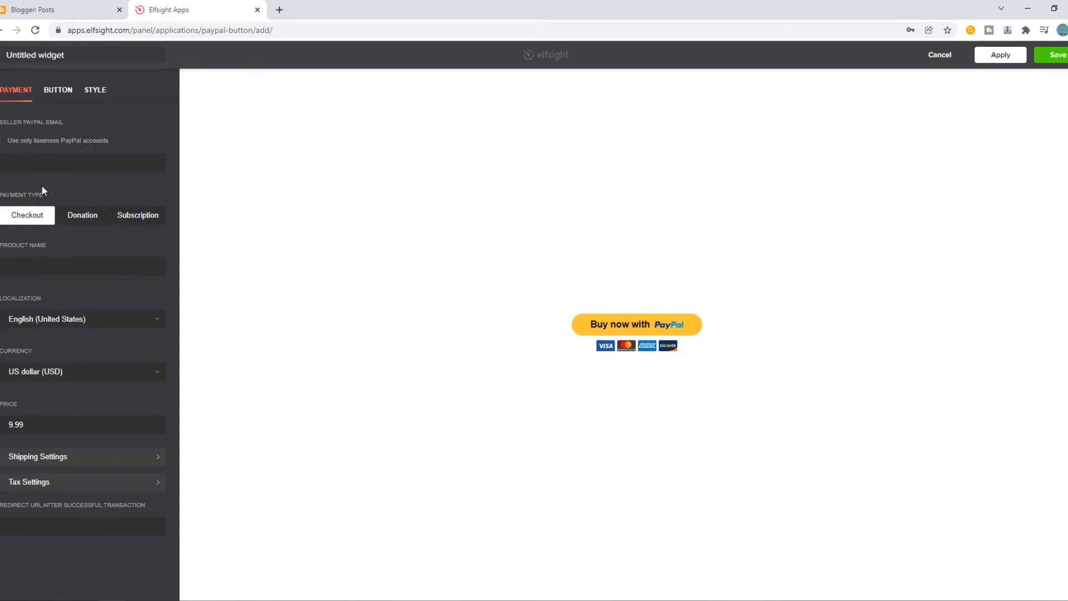
{"action": "left_click", "coordinate": [81, 163]}
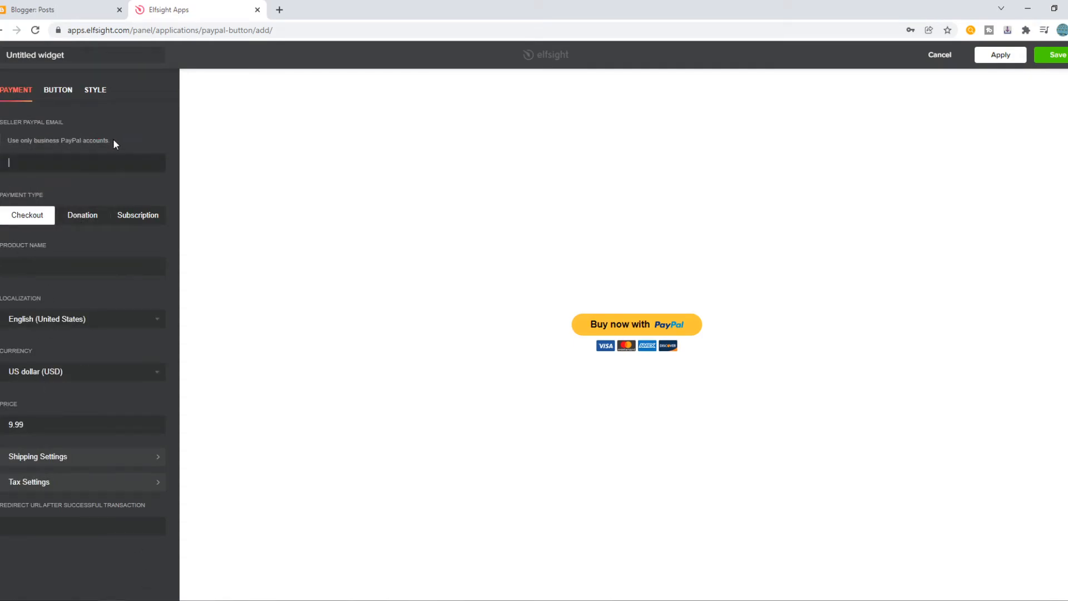
{"action": "mouse_move", "coordinate": [64, 134]}
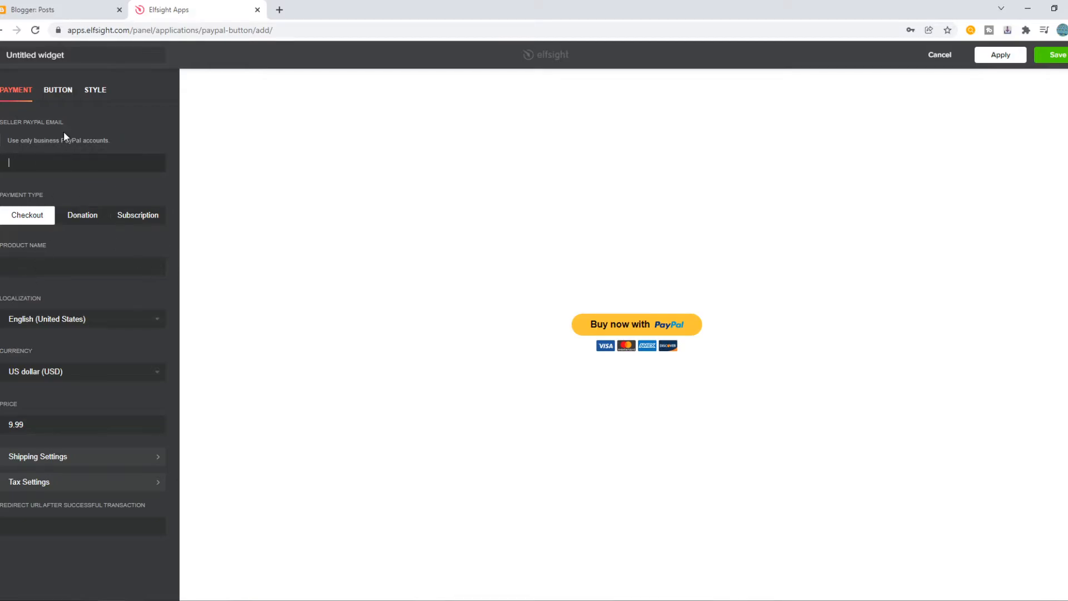
{"action": "left_click", "coordinate": [57, 89]}
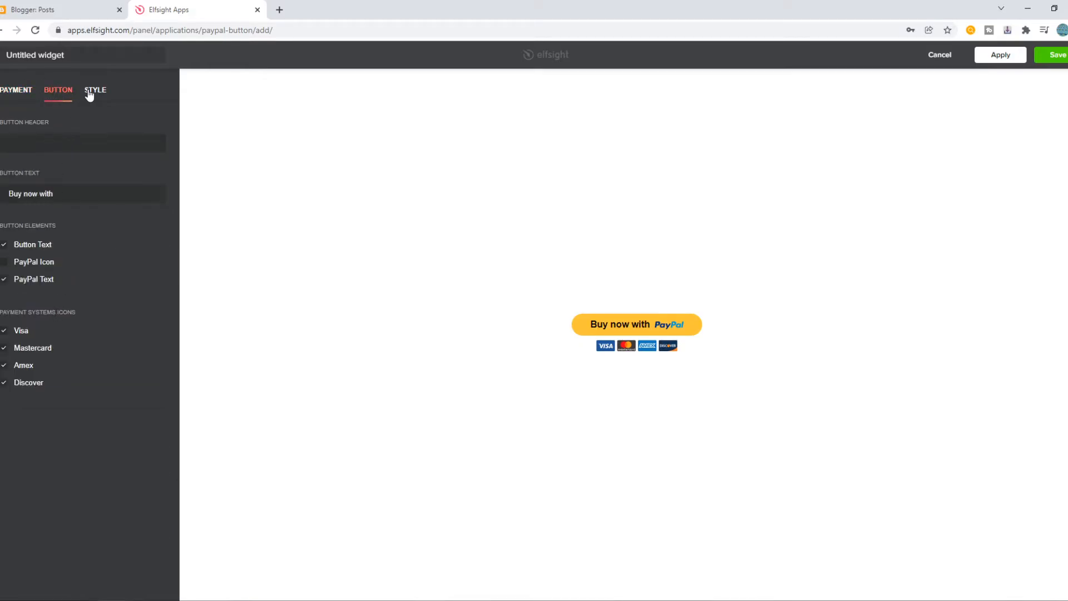
{"action": "left_click", "coordinate": [1058, 54]}
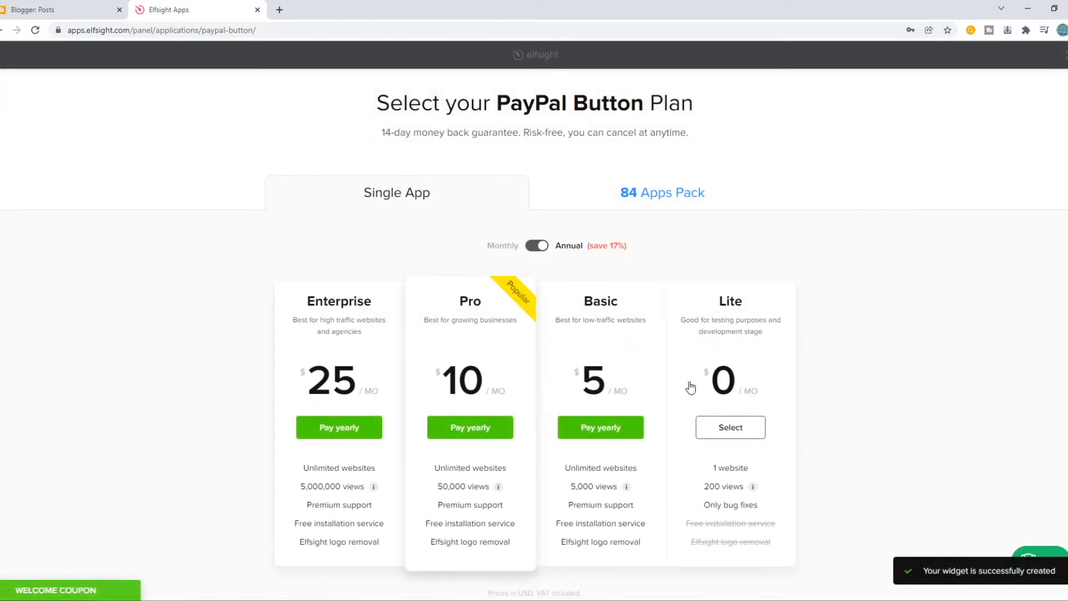
Activate the free Lite plan and copy the widget's embed code via Add to website.
{"action": "left_click", "coordinate": [729, 427]}
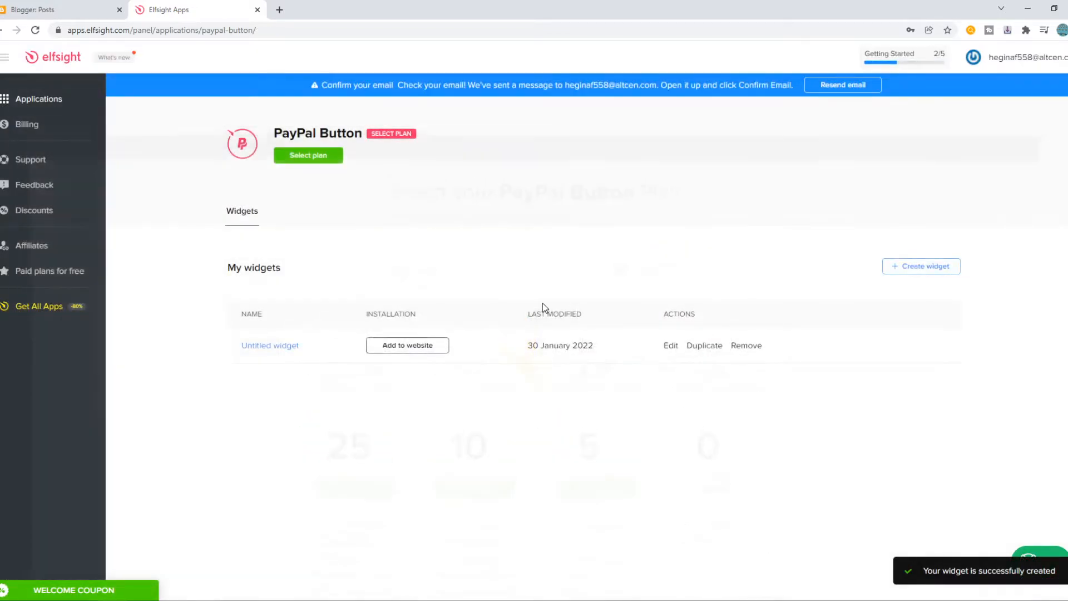
{"action": "left_click", "coordinate": [307, 155]}
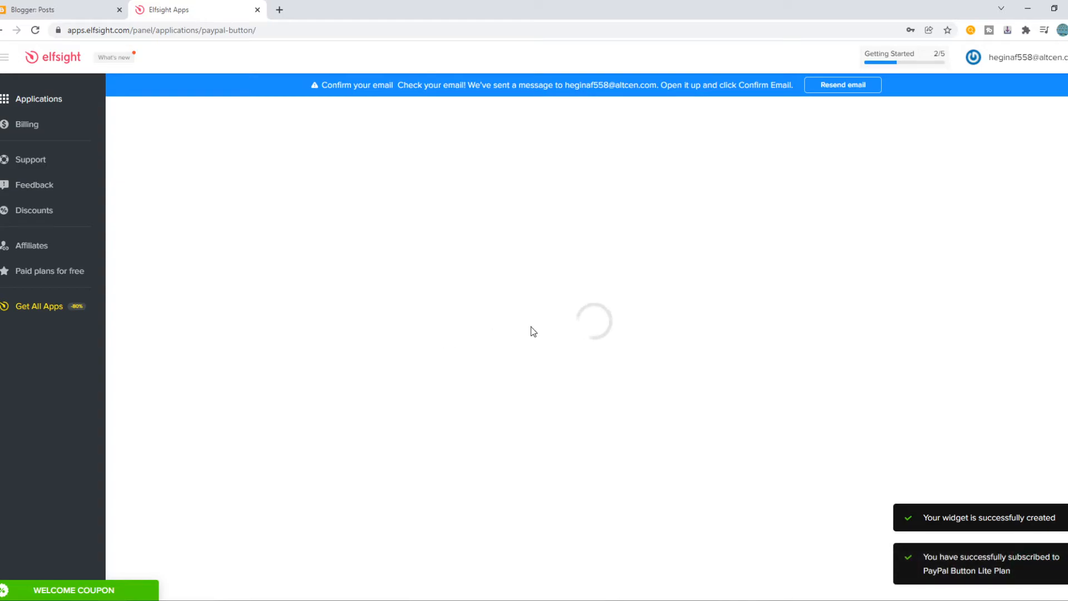
{"action": "mouse_move", "coordinate": [536, 327]}
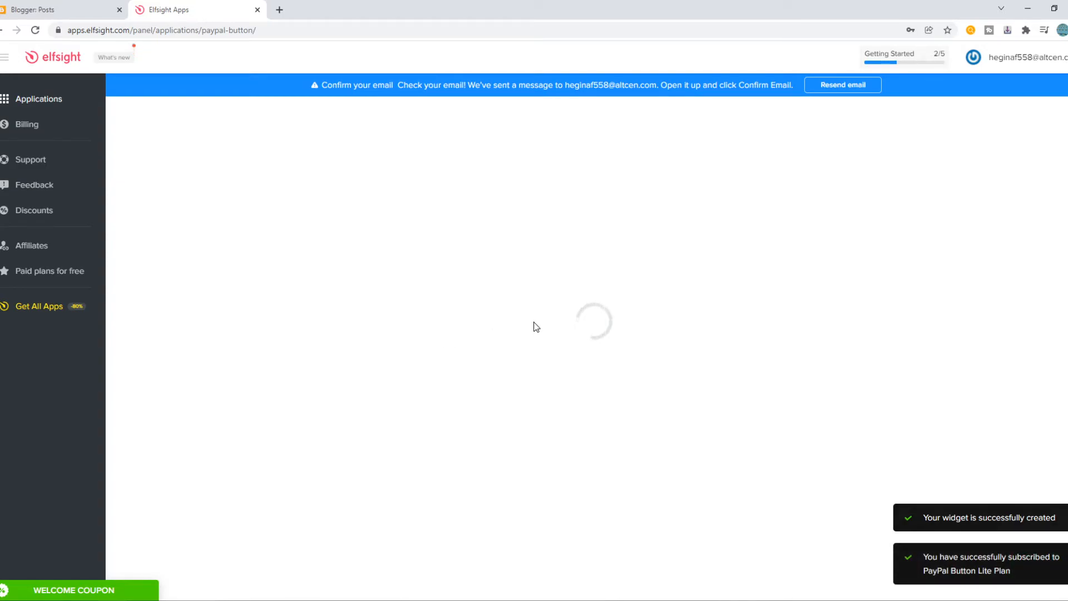
{"action": "left_click", "coordinate": [35, 30]}
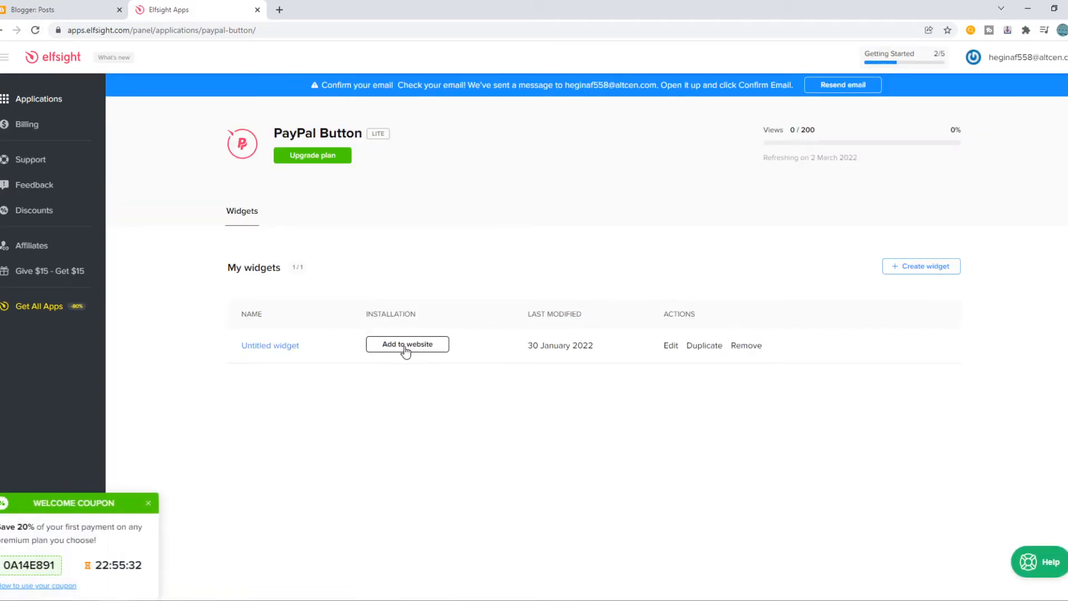
{"action": "left_click", "coordinate": [407, 344]}
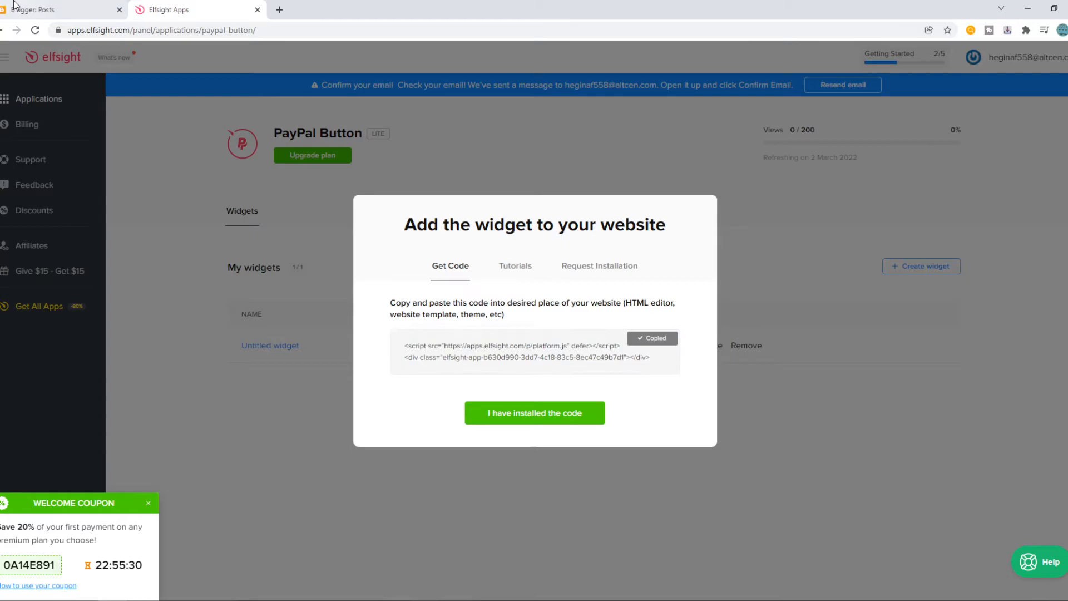
In Blogger, go to Theme and choose Edit HTML from the Customize options.
{"action": "left_click", "coordinate": [62, 10]}
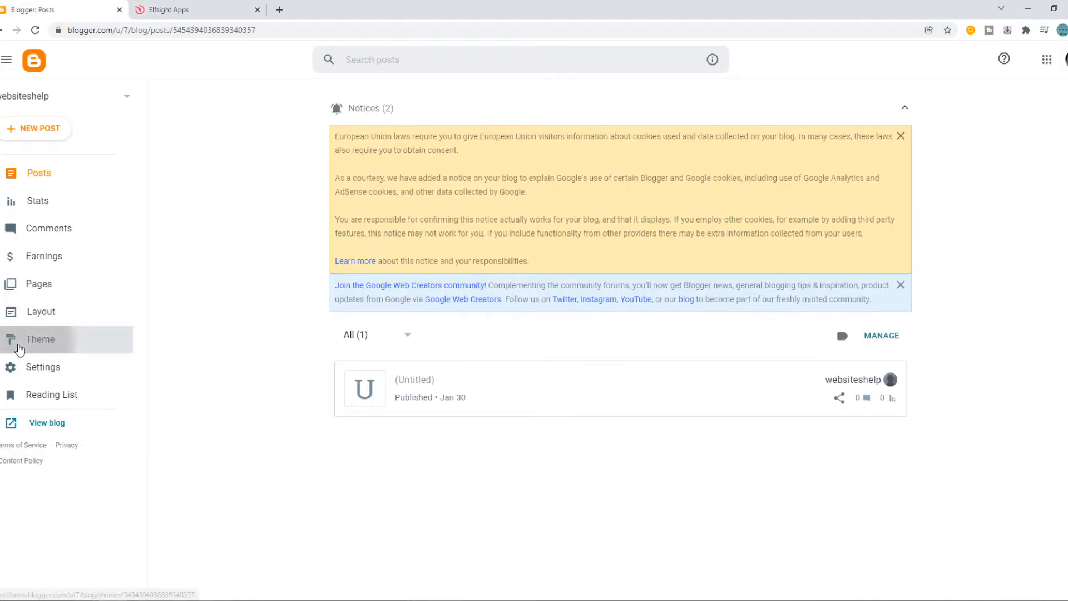
{"action": "left_click", "coordinate": [40, 338]}
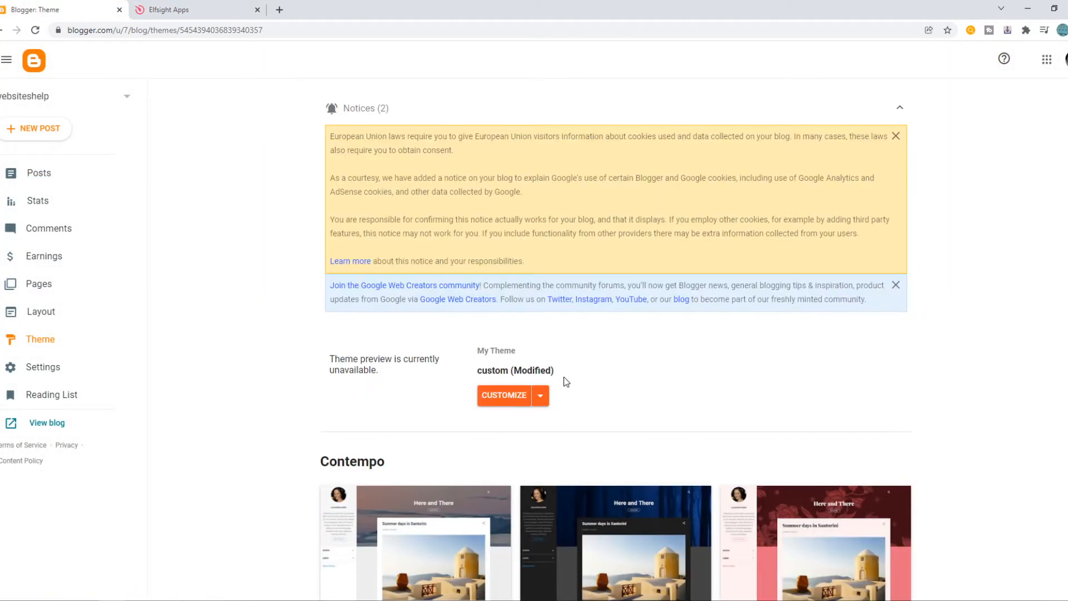
{"action": "left_click", "coordinate": [539, 395]}
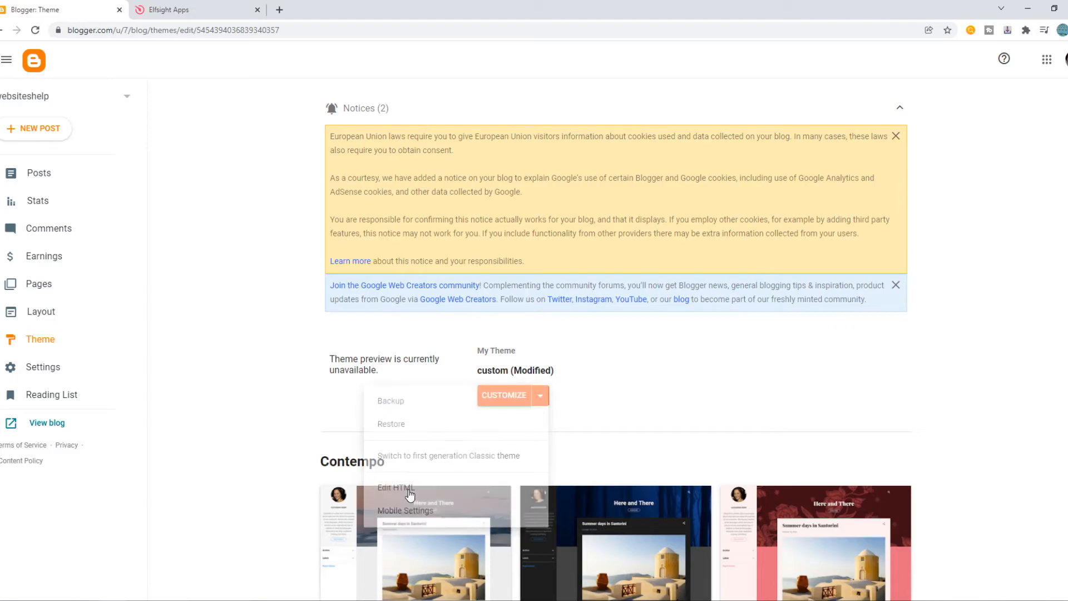
{"action": "left_click", "coordinate": [395, 487]}
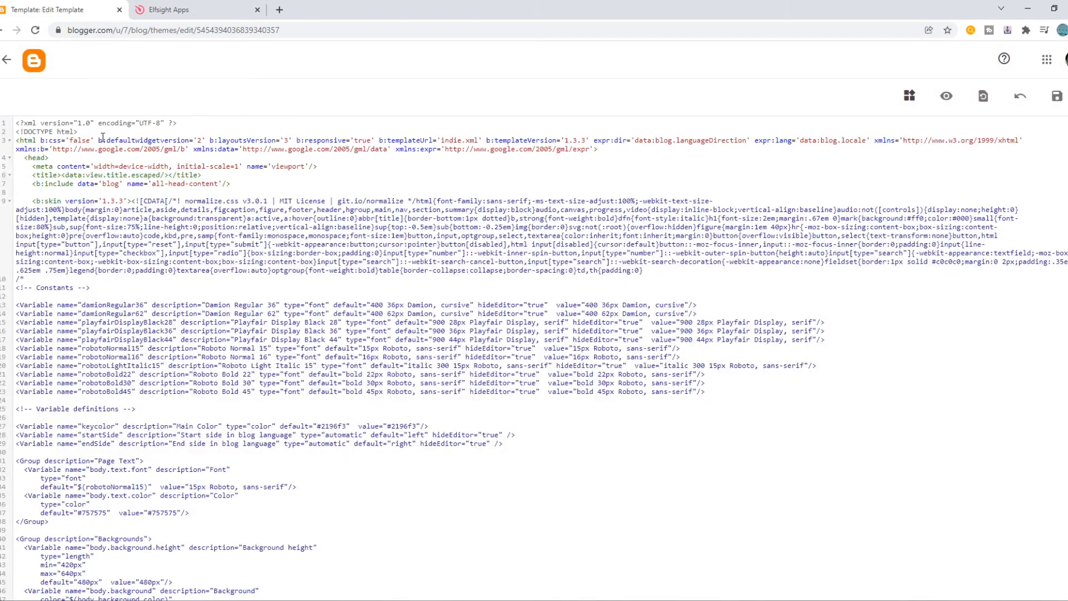
Find 'body>' in the theme HTML, paste the Elfsight code above </body>, and save.
{"action": "key", "text": "ctrl+f"}
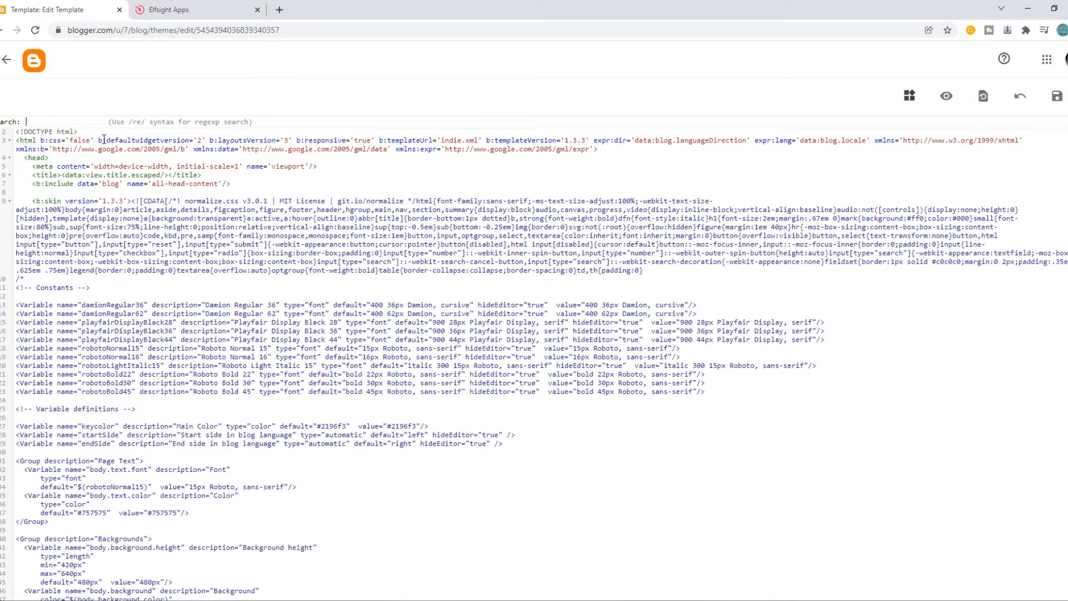
{"action": "type", "text": "body"}
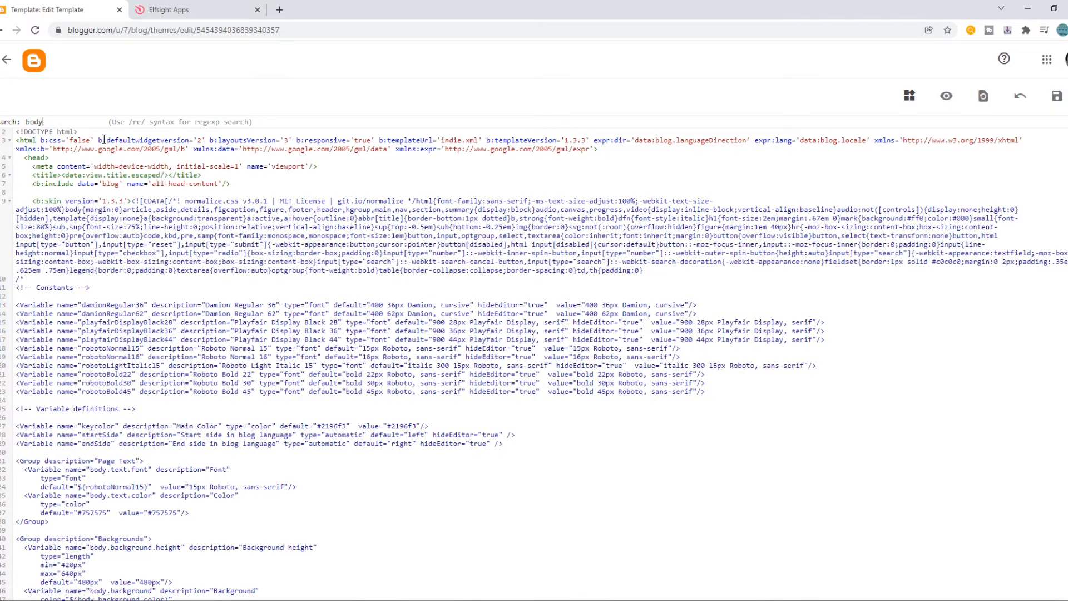
{"action": "type", "text": ">"}
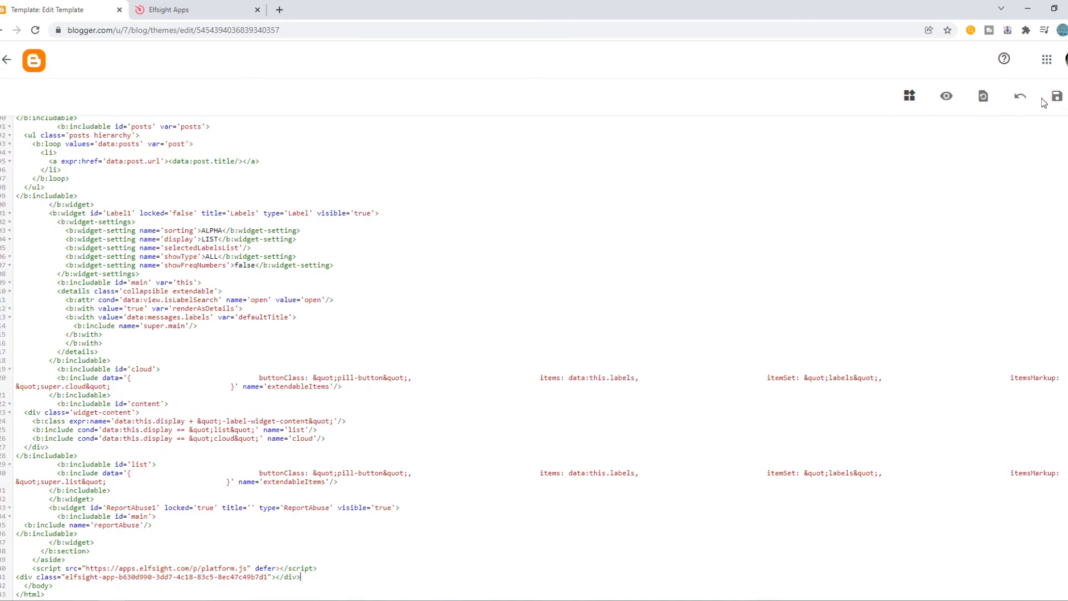
{"action": "left_click", "coordinate": [1057, 96]}
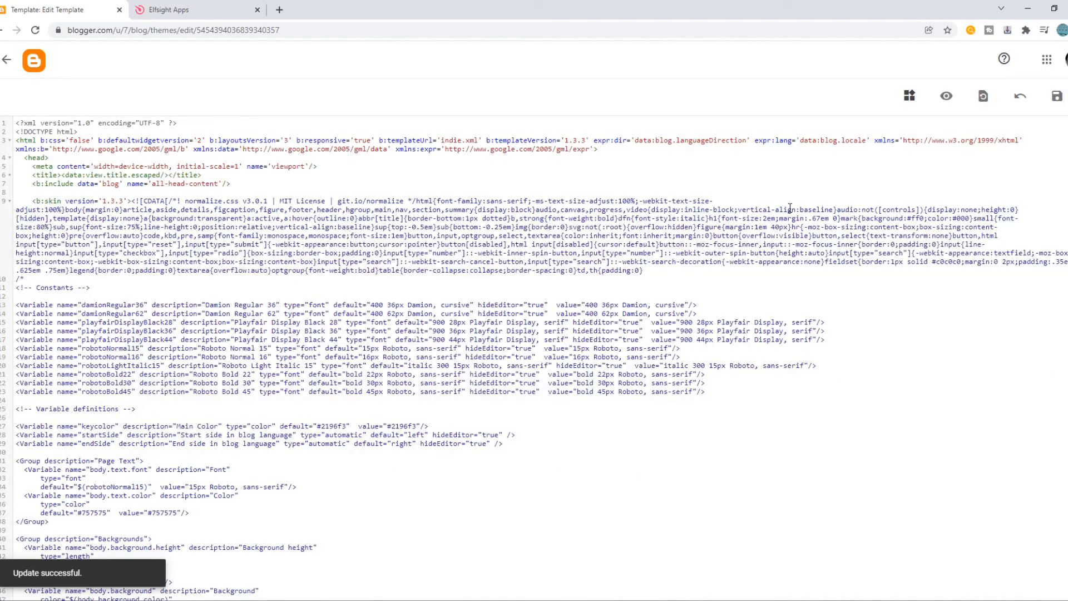